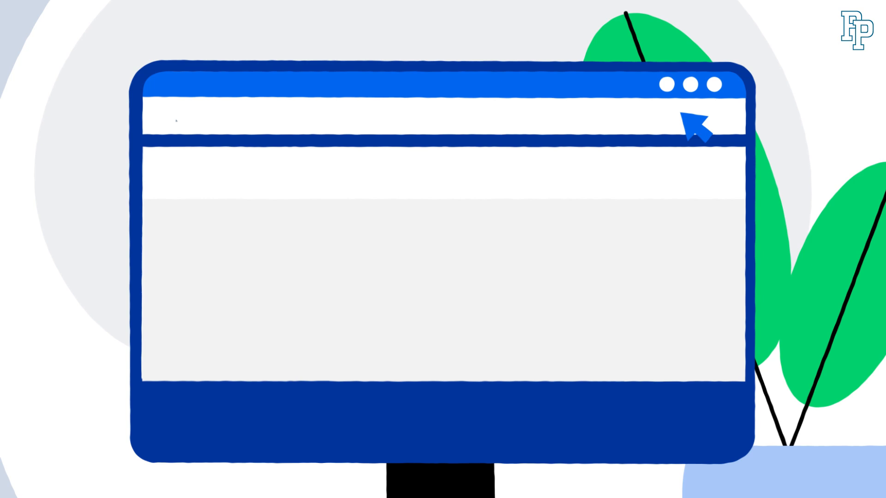
text(https://prk.men.gov.pl)
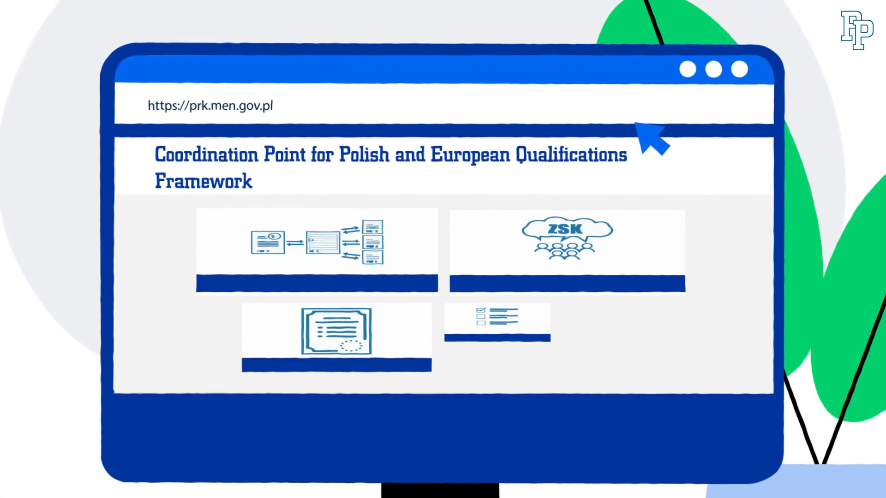